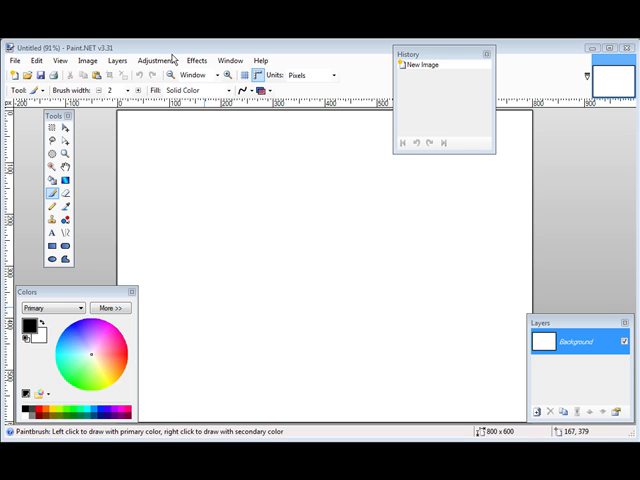
mouse_move(264, 160)
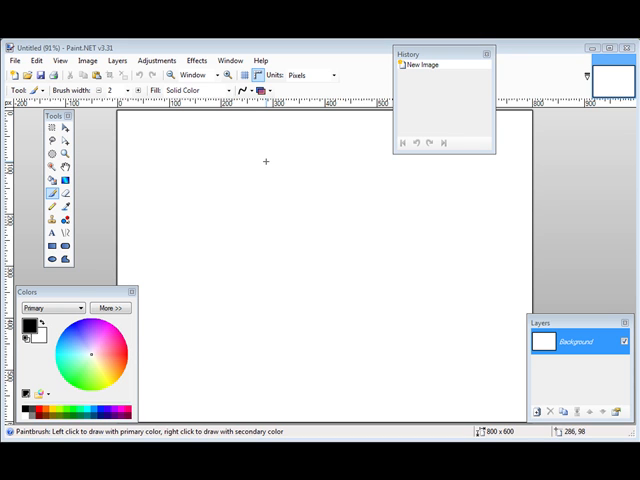
mouse_move(264, 160)
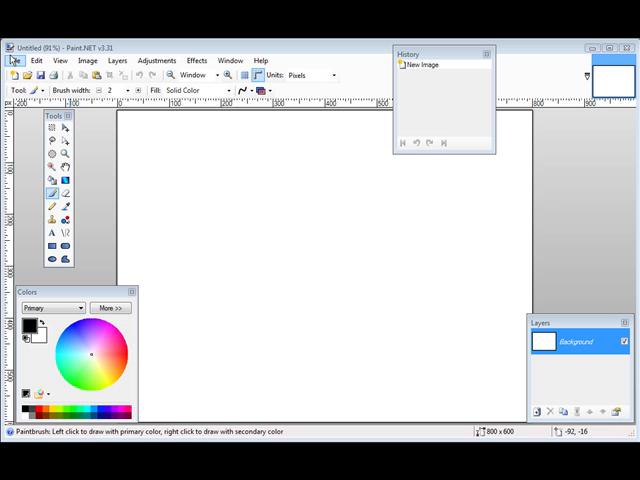
- Bring up File > Open to load the sunset pier JPG in place of the blank canvas
click(16, 60)
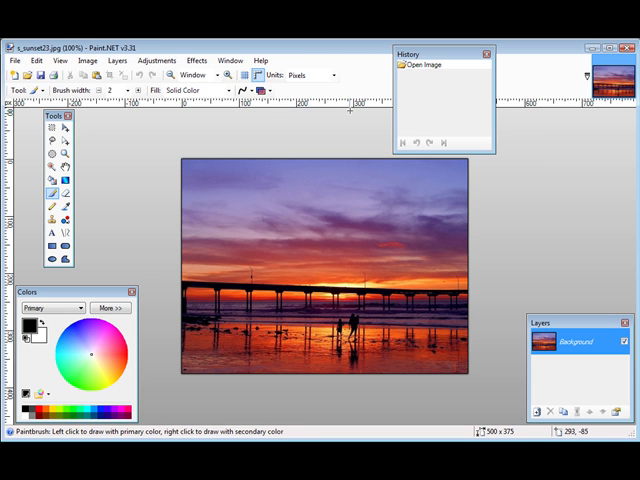
mouse_move(340, 202)
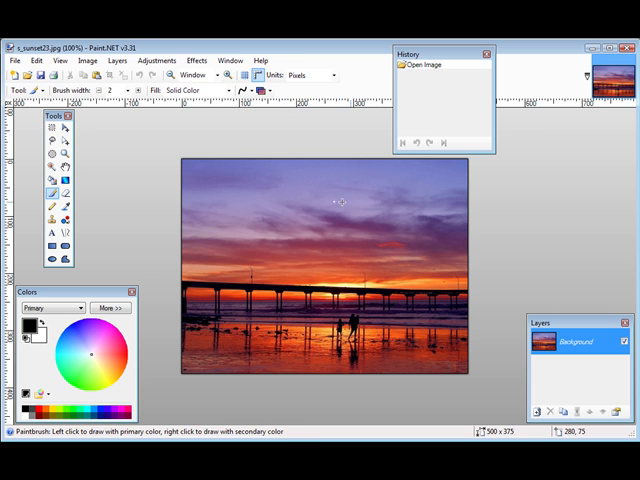
mouse_move(254, 196)
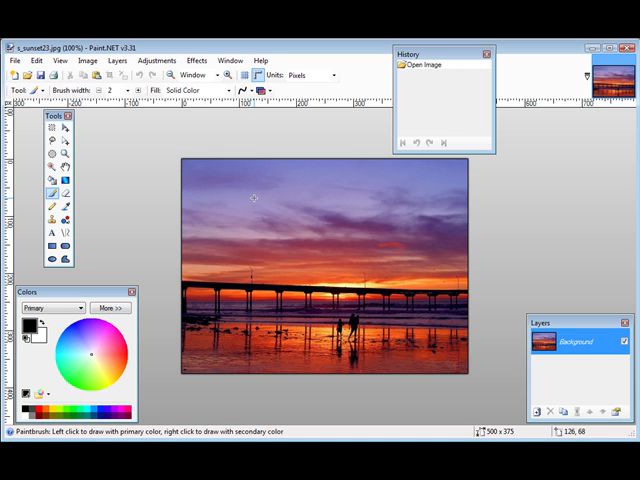
mouse_move(256, 188)
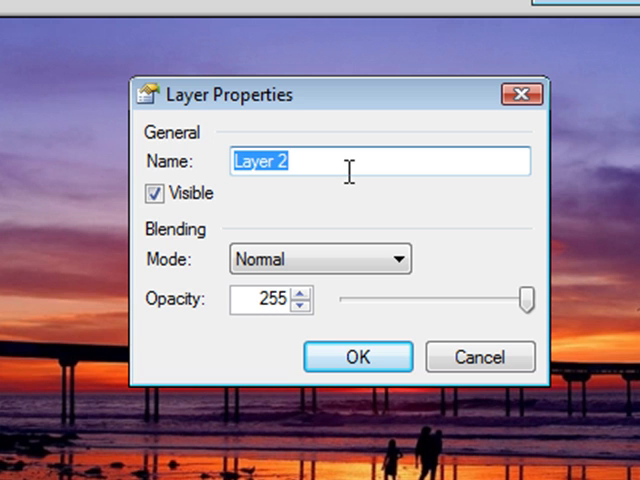
- Name the new layer 'watermark' in Layer Properties and confirm it
text(wat)
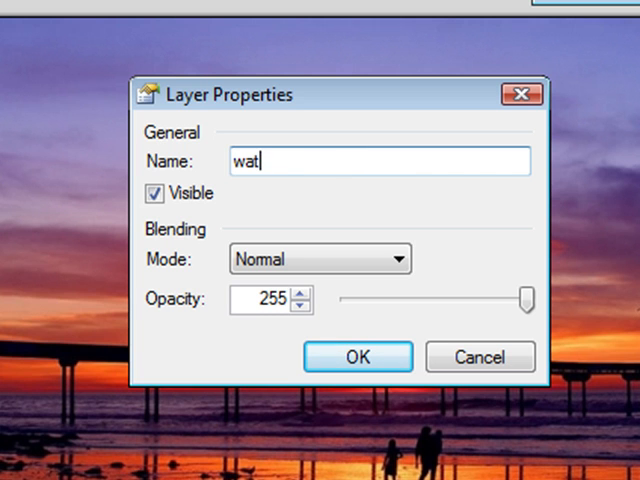
text(erwark)
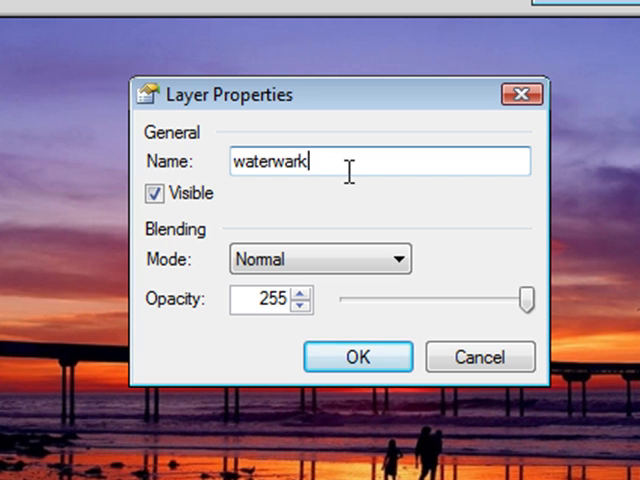
click(358, 356)
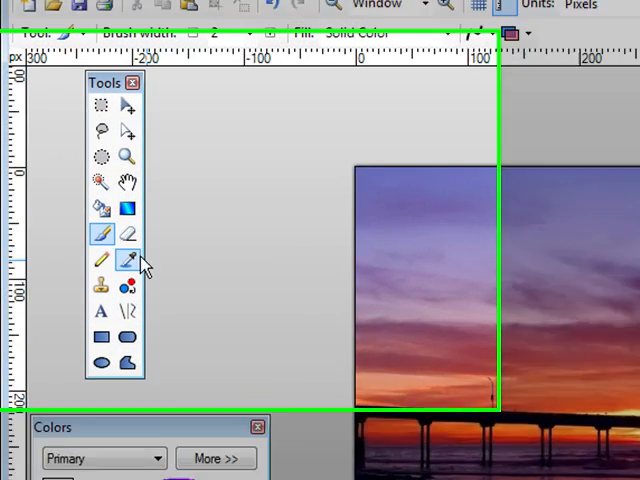
mouse_move(164, 290)
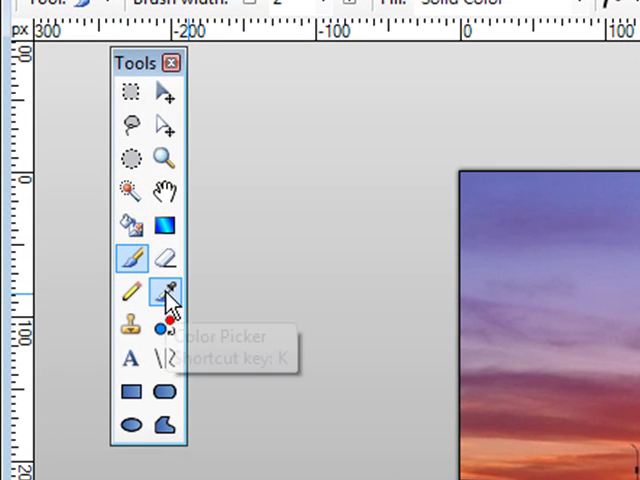
mouse_move(132, 360)
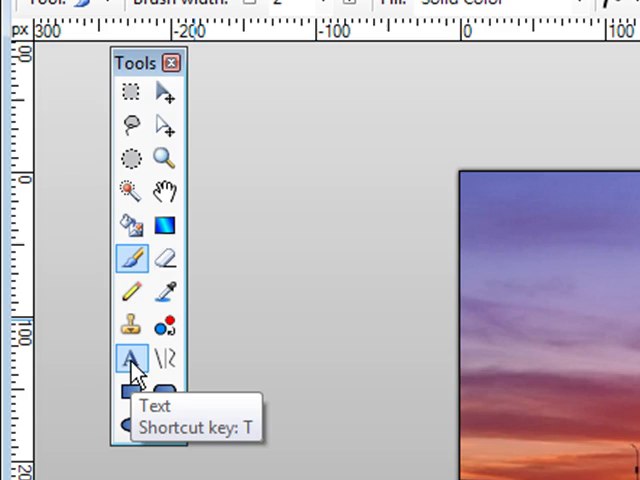
- Make the Text tool (A) active for writing the watermark
click(132, 356)
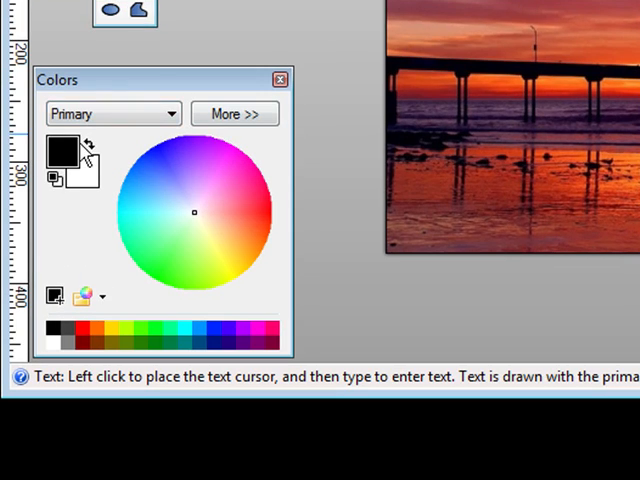
mouse_move(64, 150)
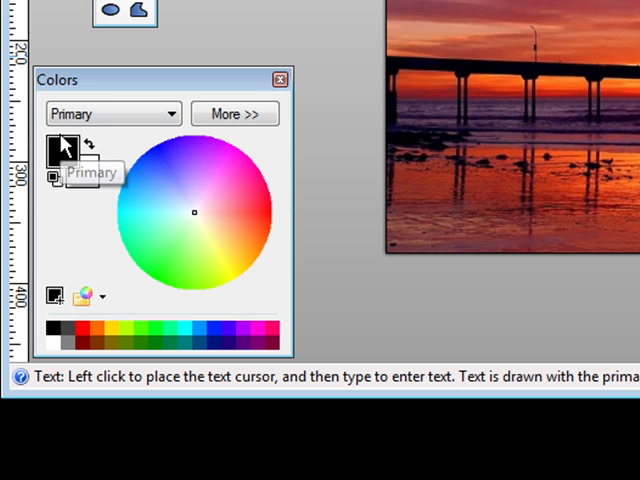
mouse_move(152, 190)
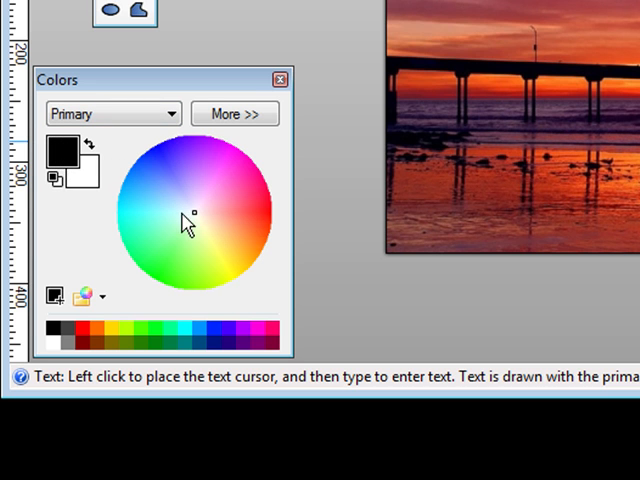
- Expand the Colors window with More >> to reach the hex and alpha settings
click(234, 112)
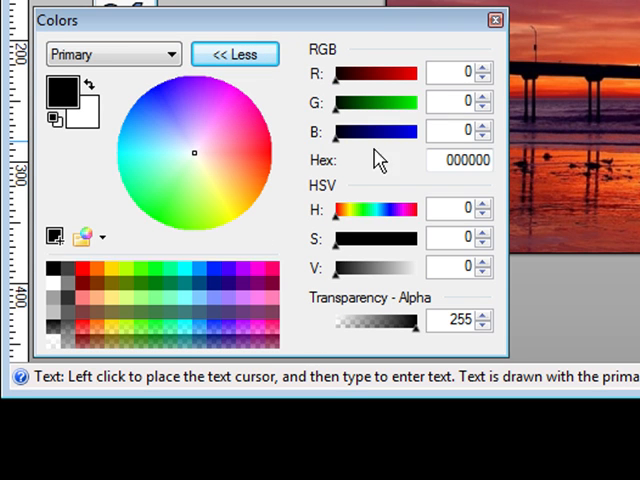
mouse_move(358, 118)
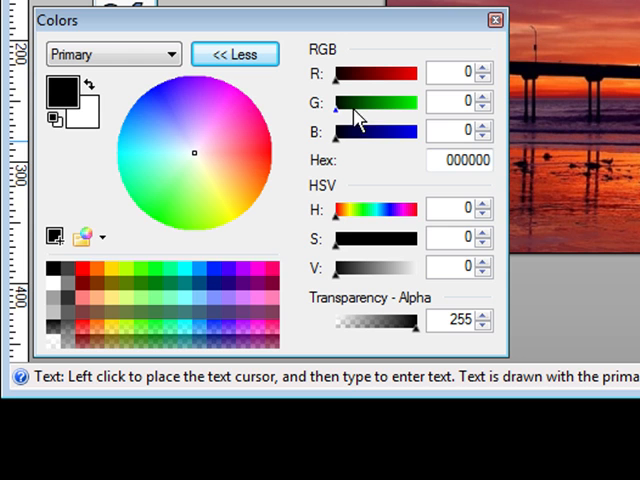
mouse_move(416, 90)
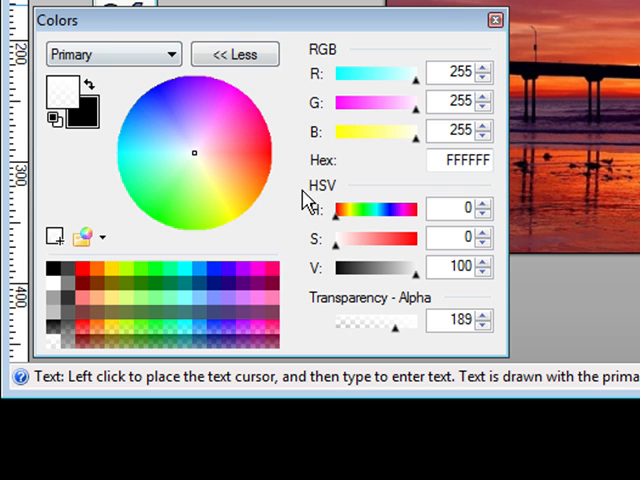
mouse_move(404, 342)
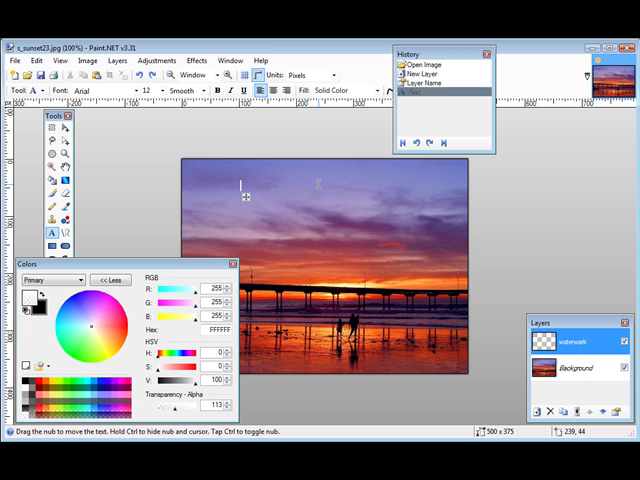
- Write the semi-transparent white watermark text 'MyWeb' over the sunset photo
text(My)
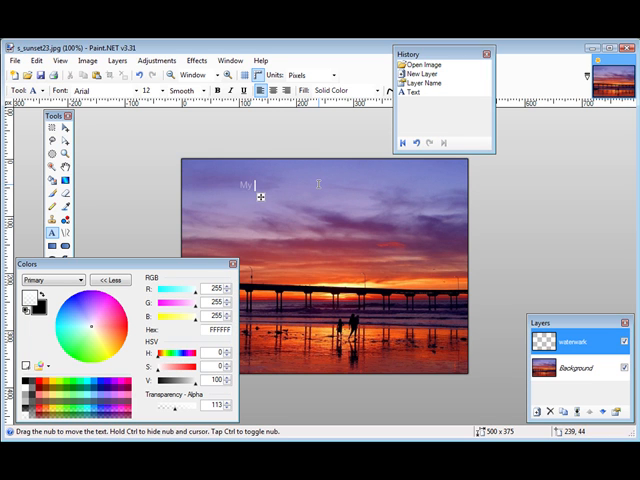
text(Website here)
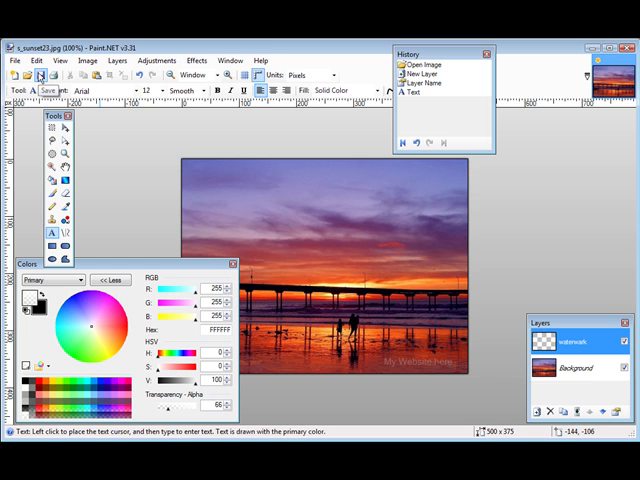
- Save the image under a new format as a GIF (*.gif) file
click(36, 76)
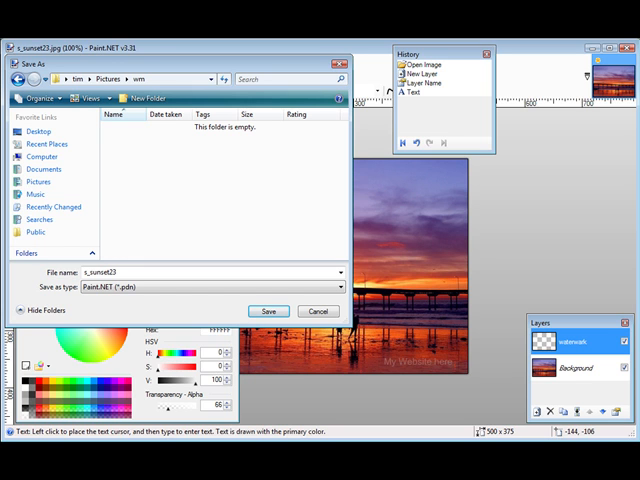
mouse_move(196, 300)
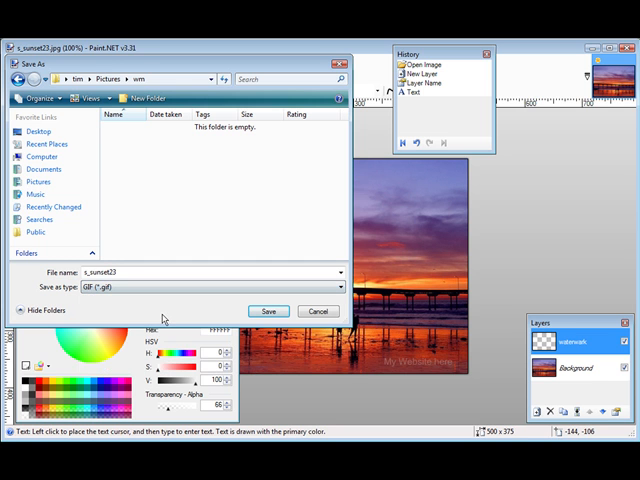
click(268, 312)
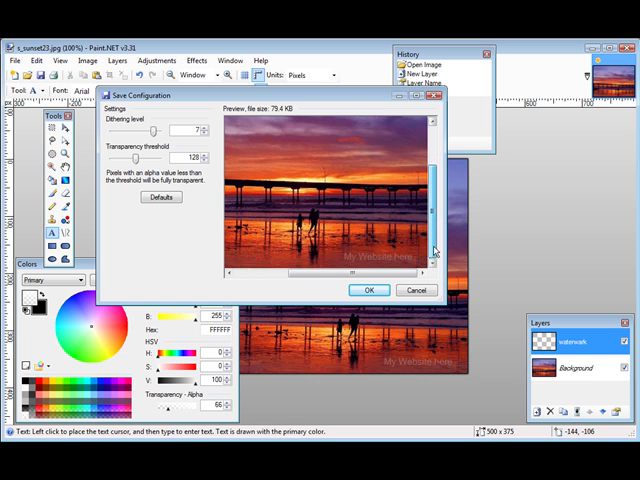
- Accept the GIF save configuration and flatten the layers so the GIF saves
click(368, 290)
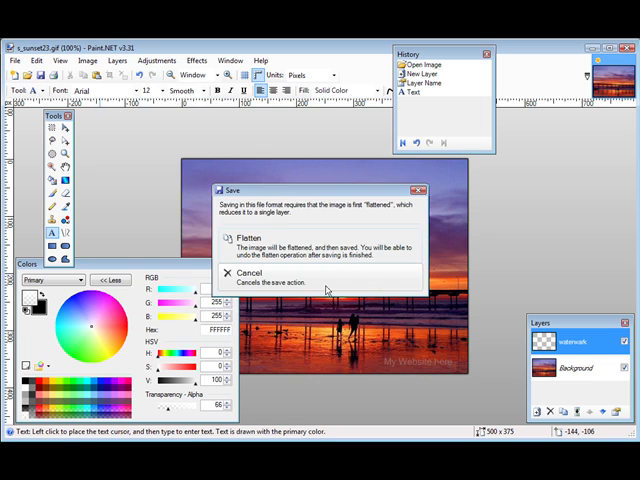
mouse_move(348, 218)
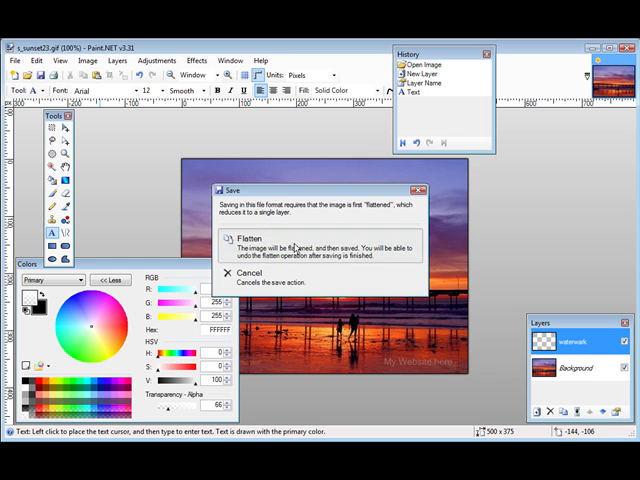
click(248, 238)
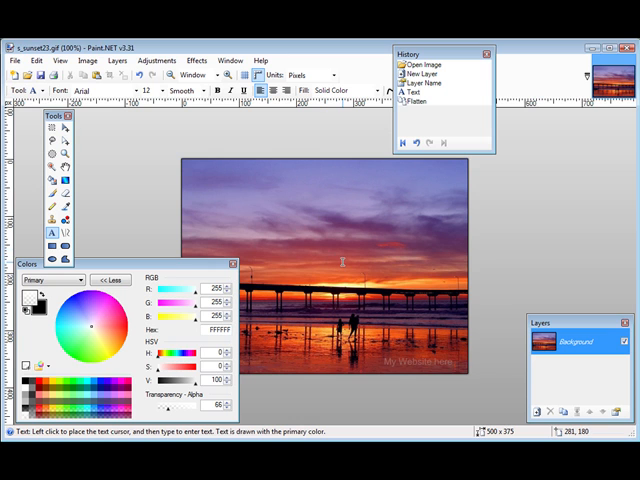